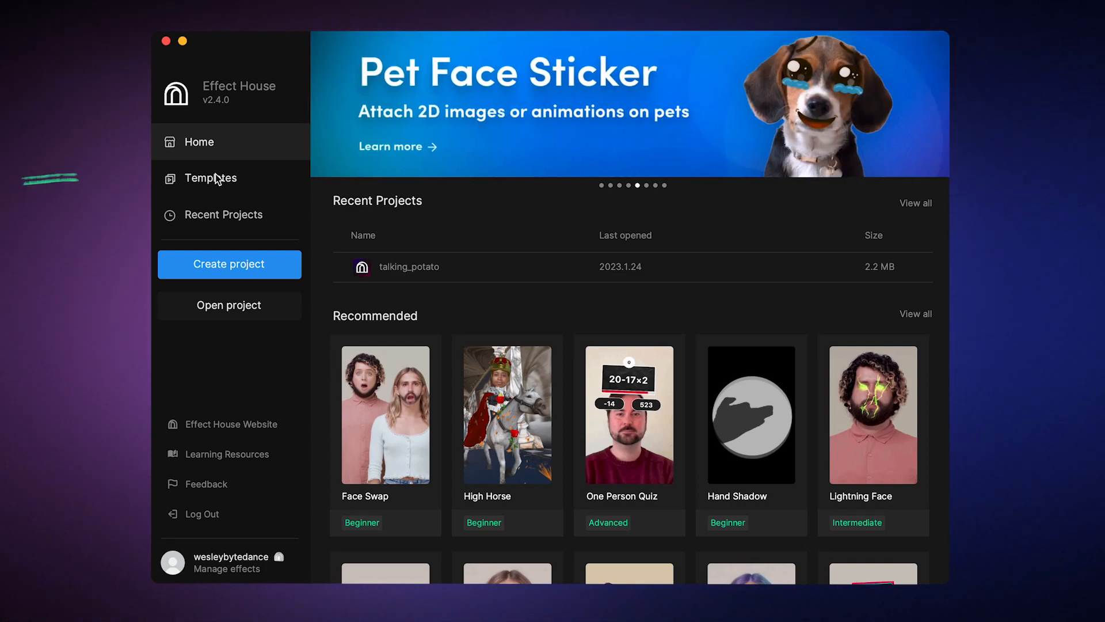
Filter the Templates gallery to Interactive templates and scroll through the list
left_click(210, 178)
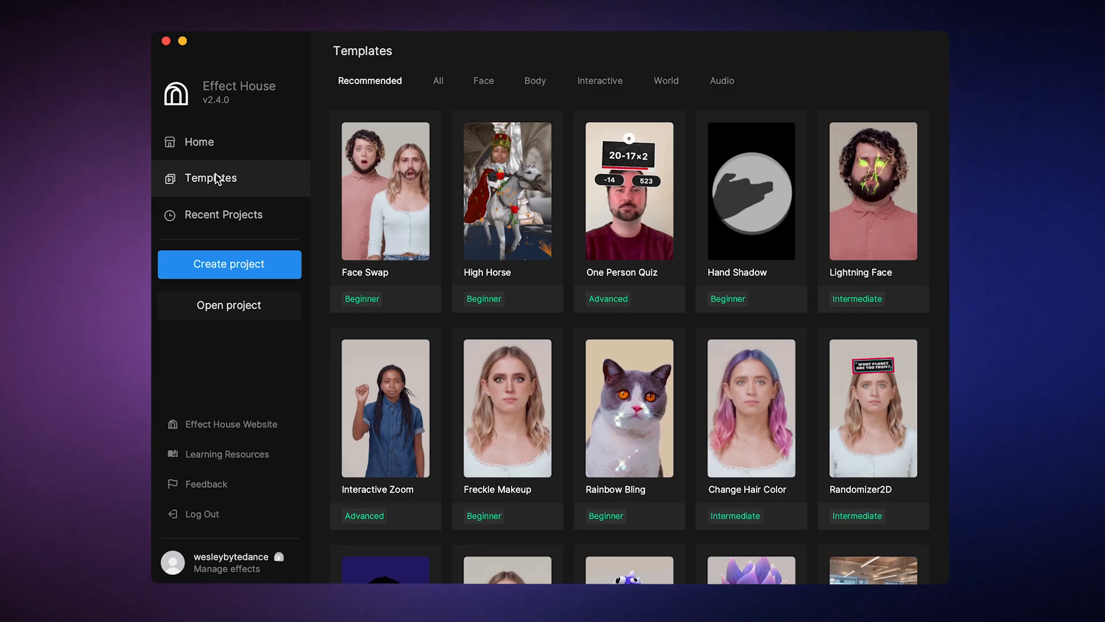
mouse_move(331, 146)
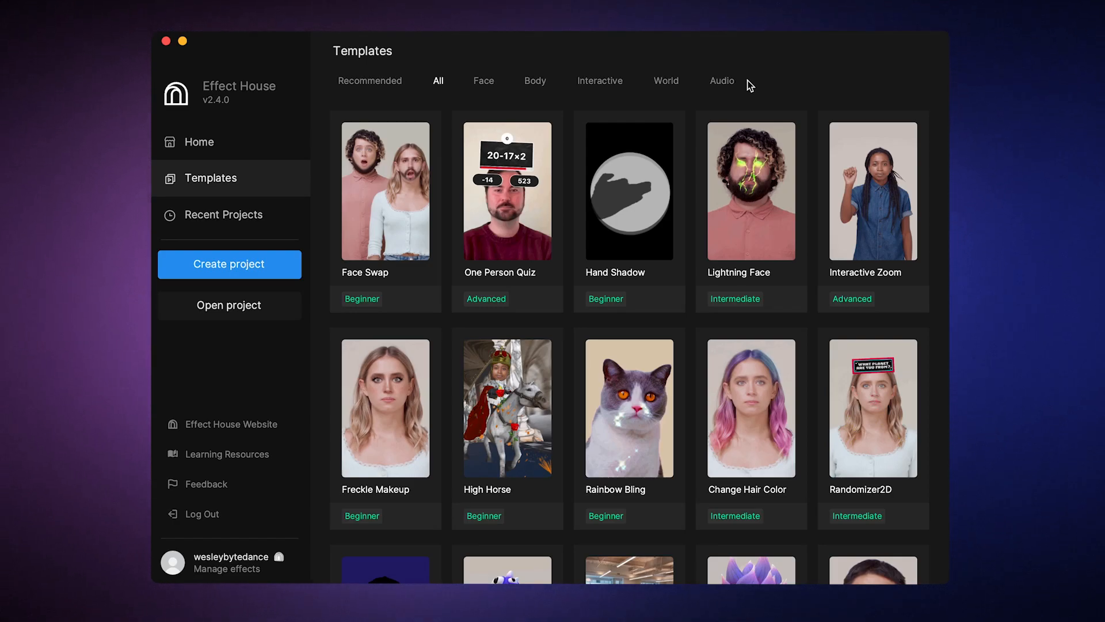
mouse_move(622, 104)
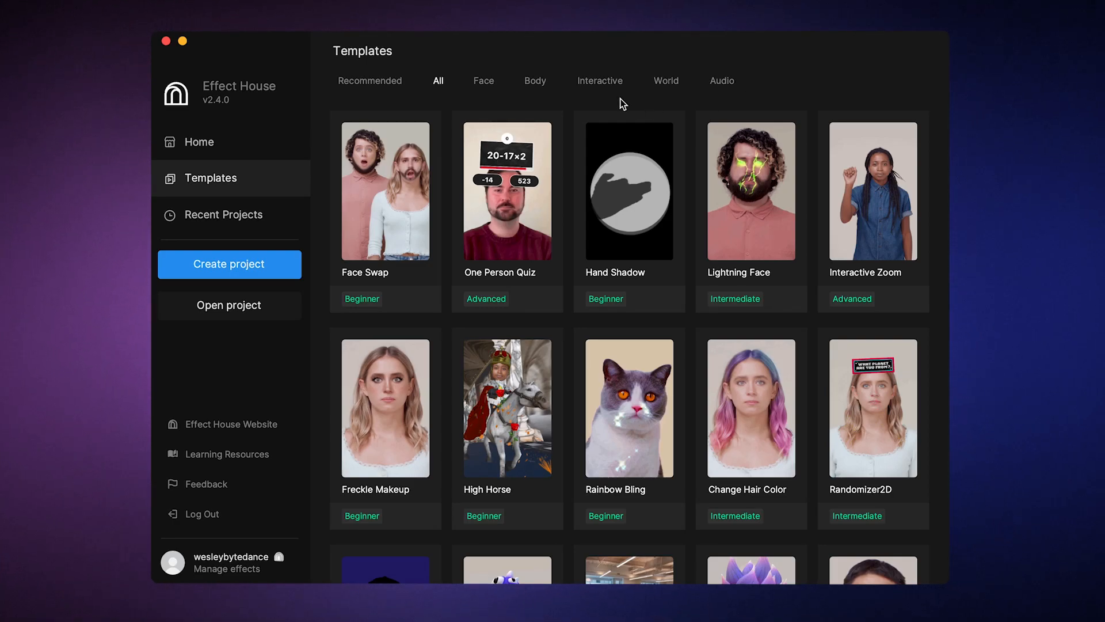
left_click(600, 81)
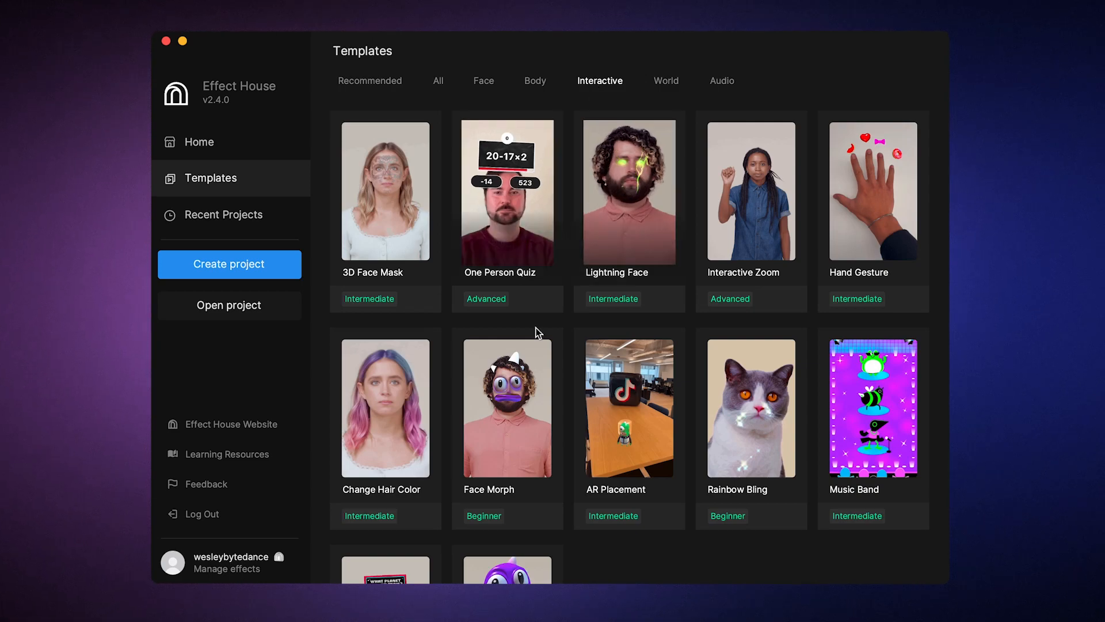
scroll("down", 3)
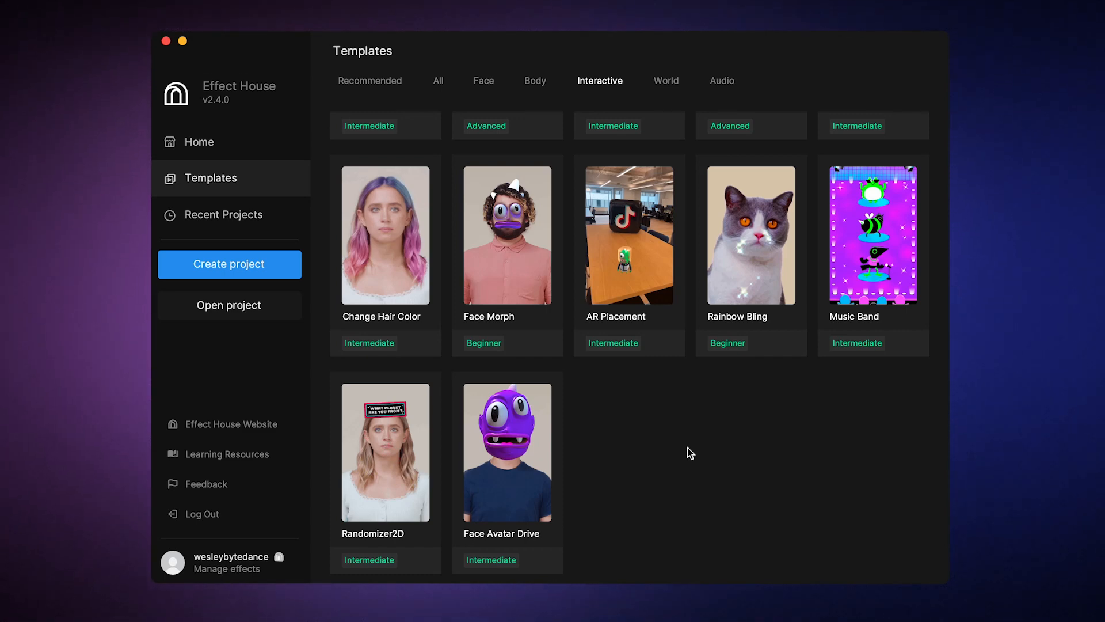
Filter the template gallery to show Face templates such as Dynamic Chain
left_click(484, 80)
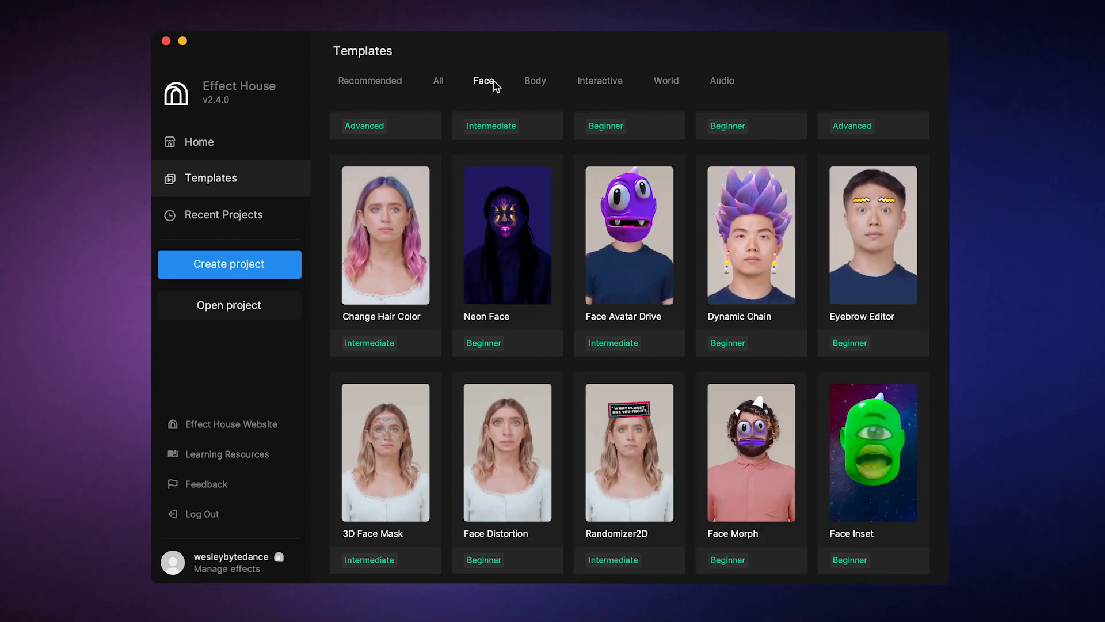
mouse_move(742, 237)
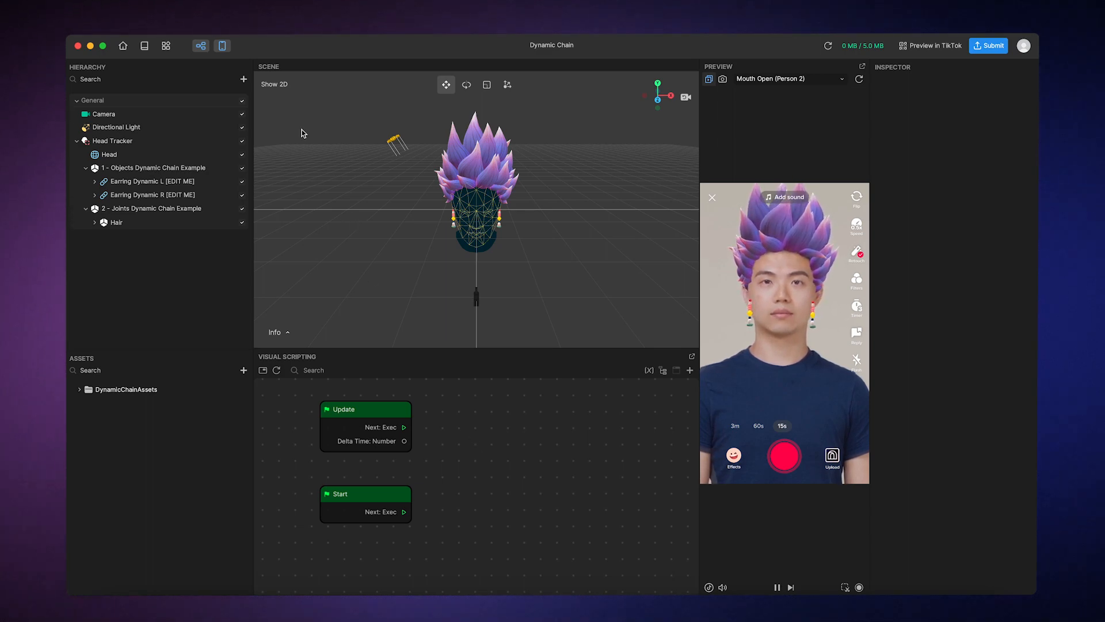
mouse_move(167, 46)
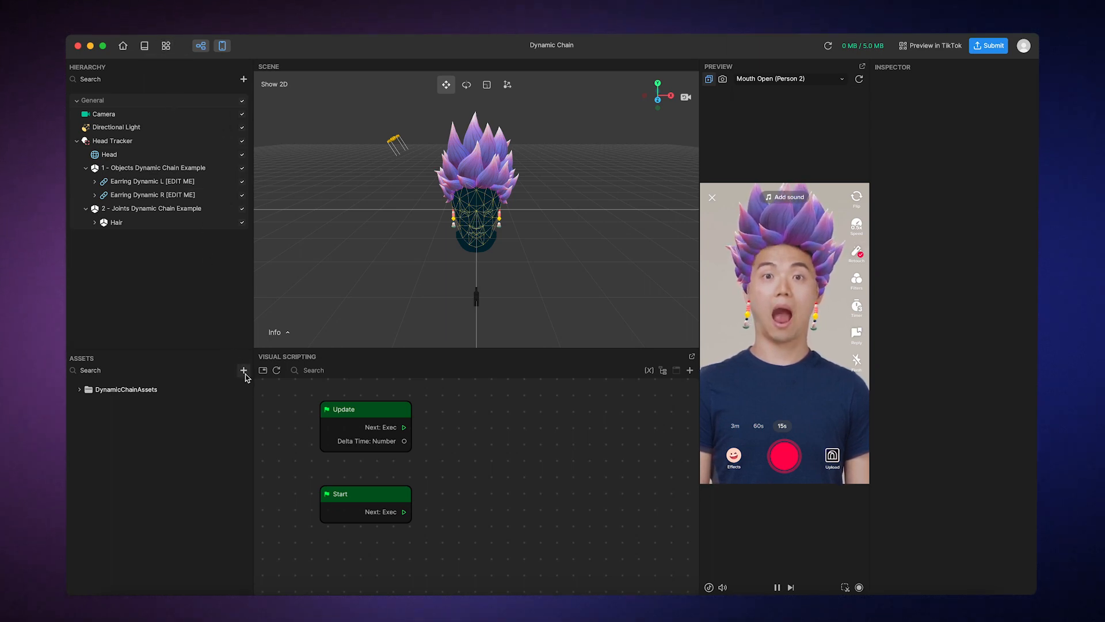
Browse the asset library's 3D and Materials categories from the Assets panel
left_click(243, 370)
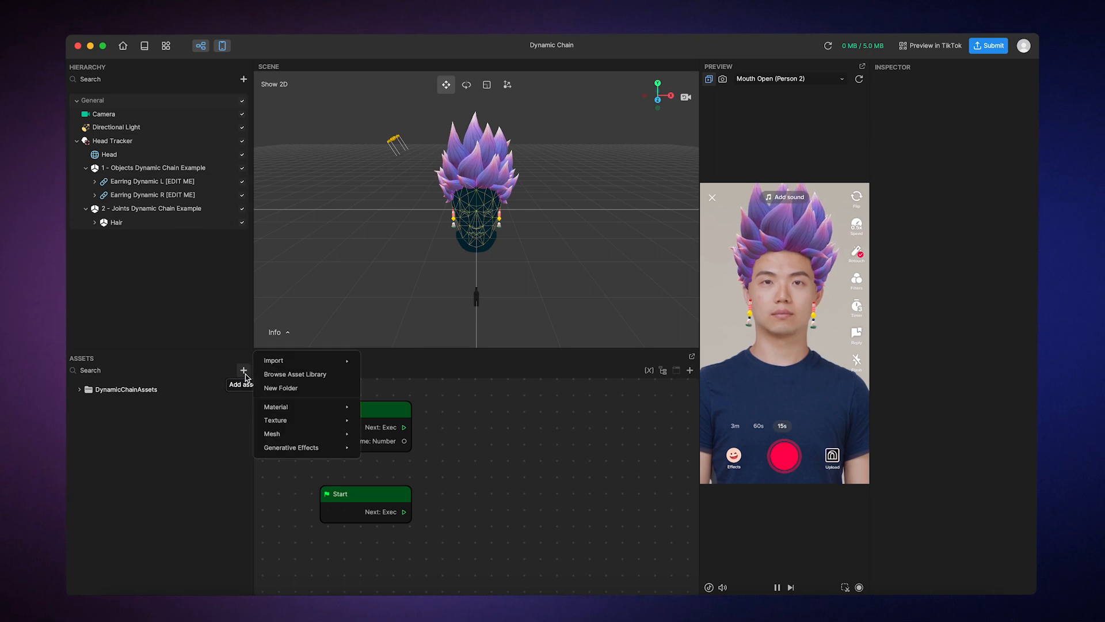
mouse_move(295, 373)
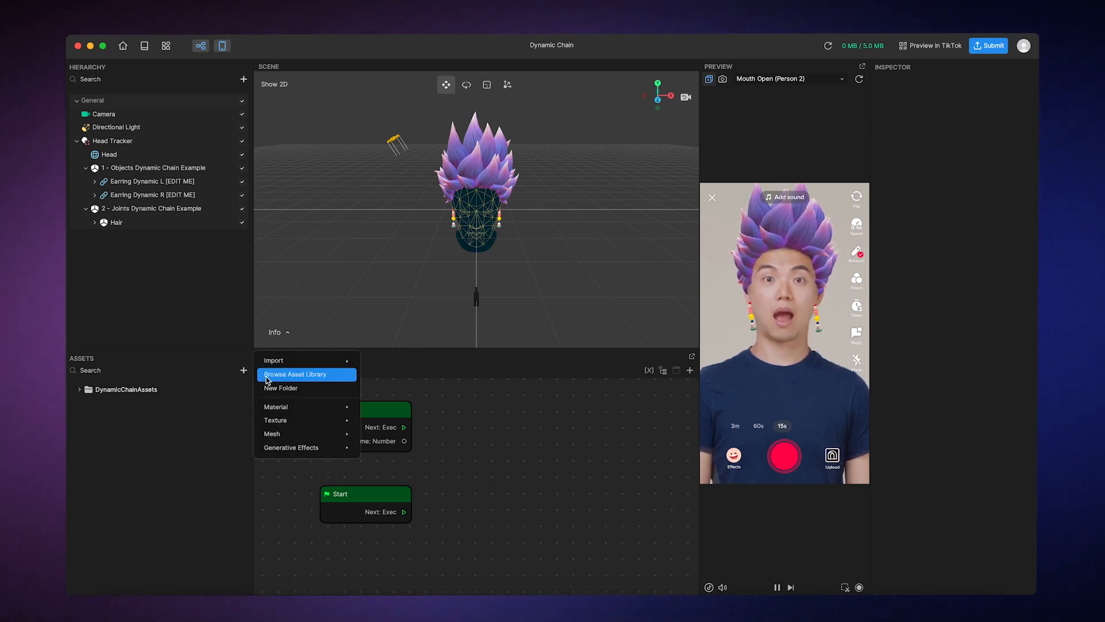
left_click(295, 374)
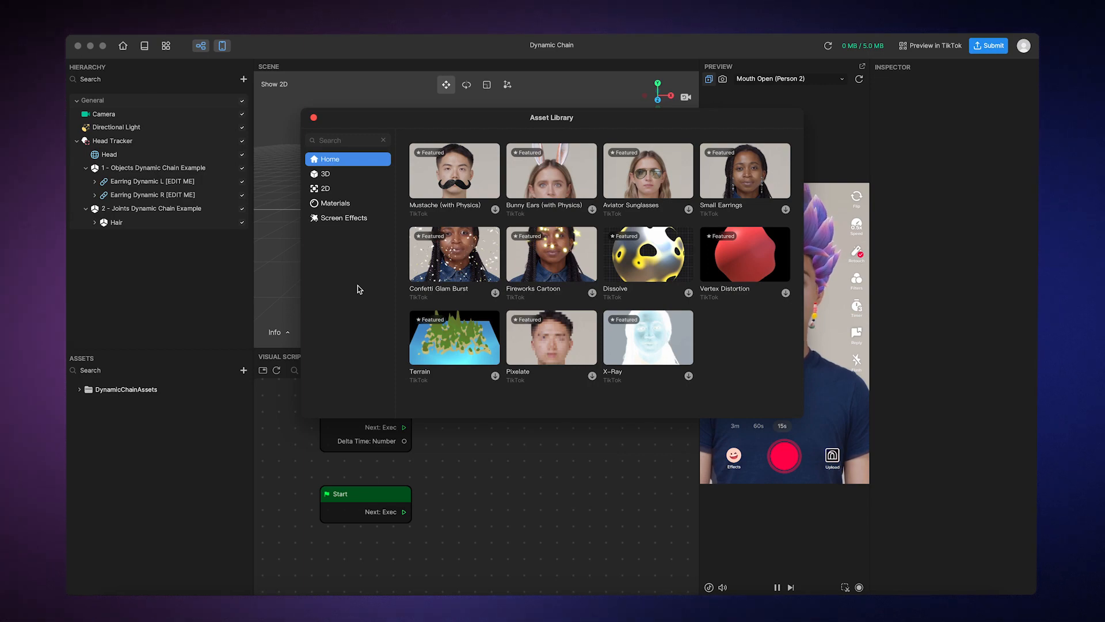
left_click(325, 174)
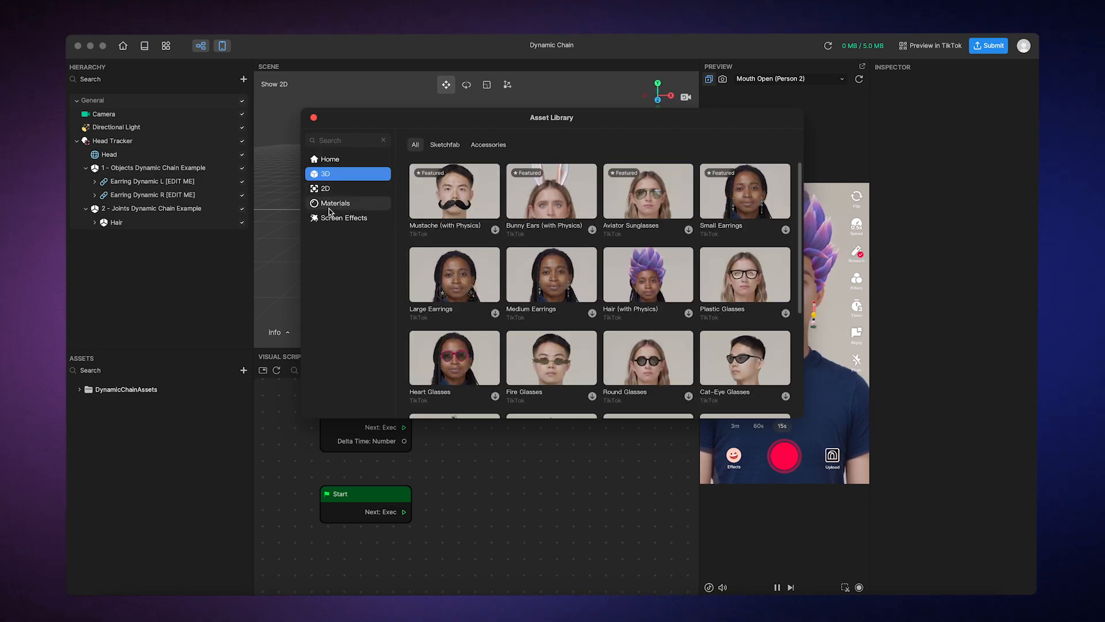
left_click(335, 203)
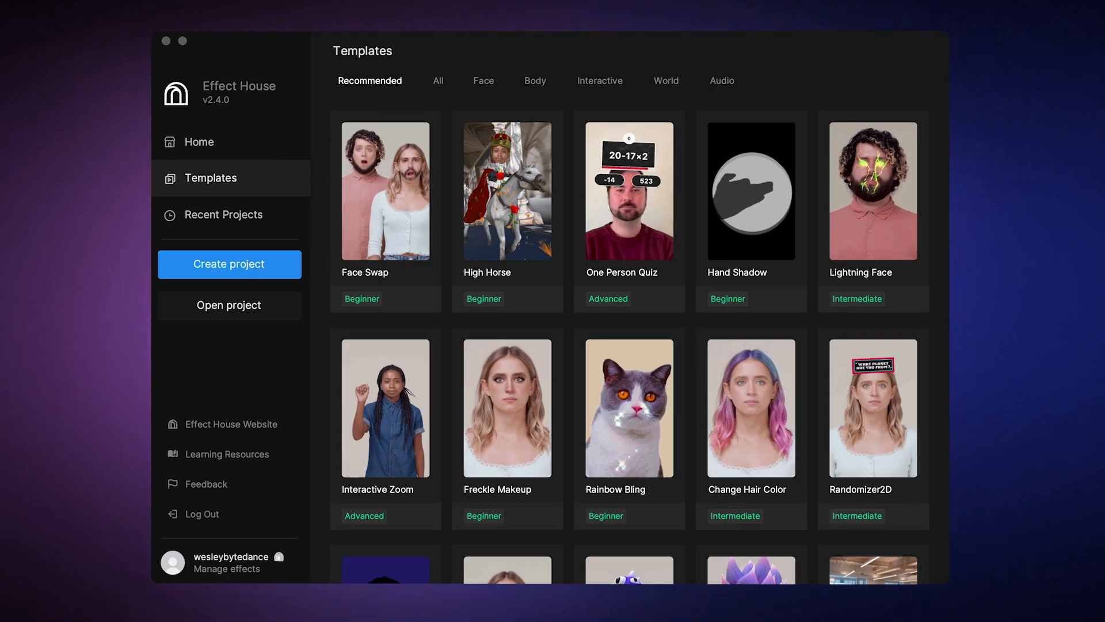
mouse_move(469, 320)
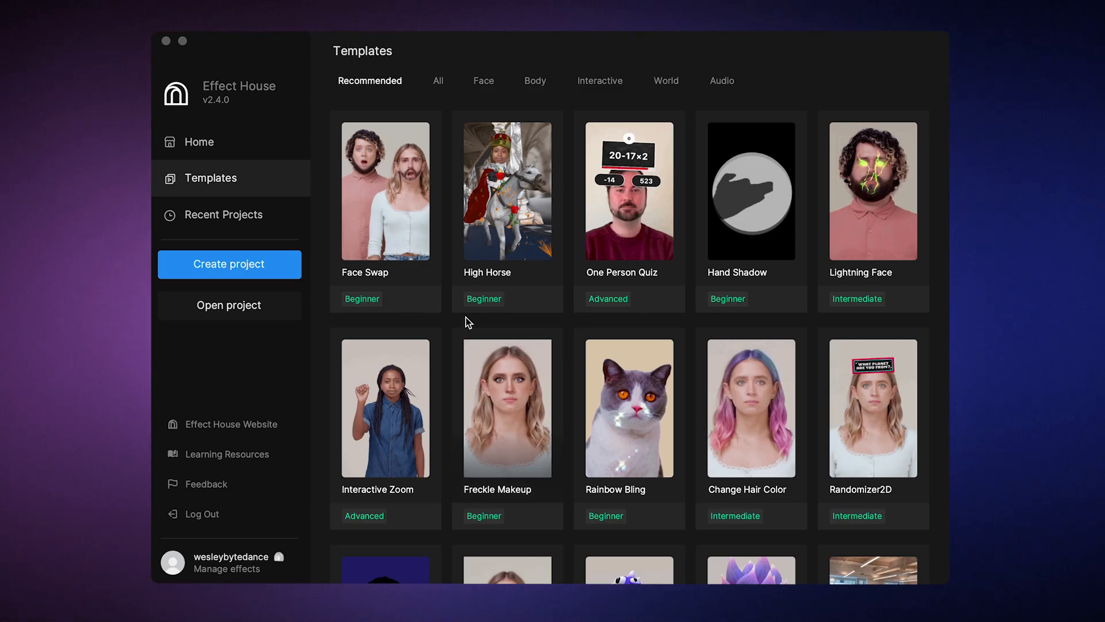
Switch template category and open the Segmentation template card
left_click(535, 81)
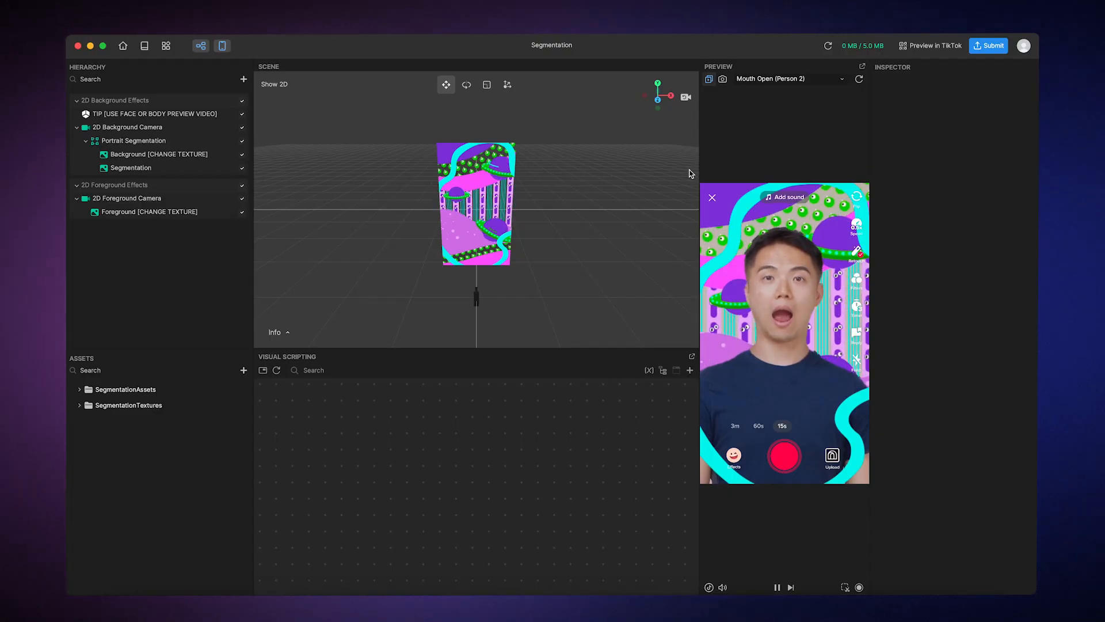
left_click(159, 154)
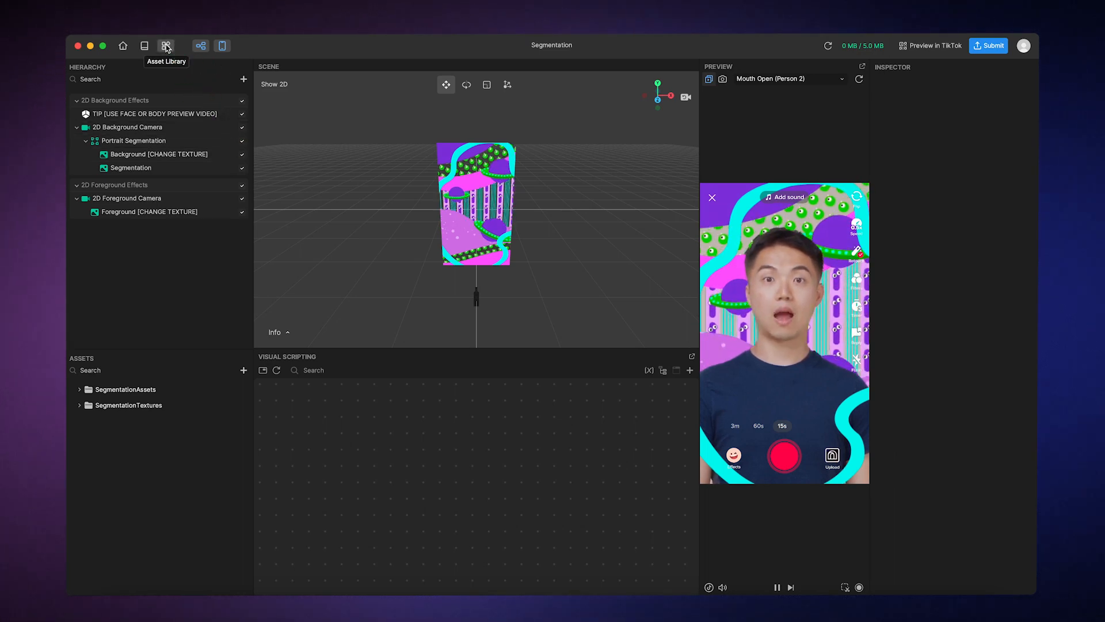
Import the Confetti Party Burst pack from the asset library, then select the background layer
left_click(166, 45)
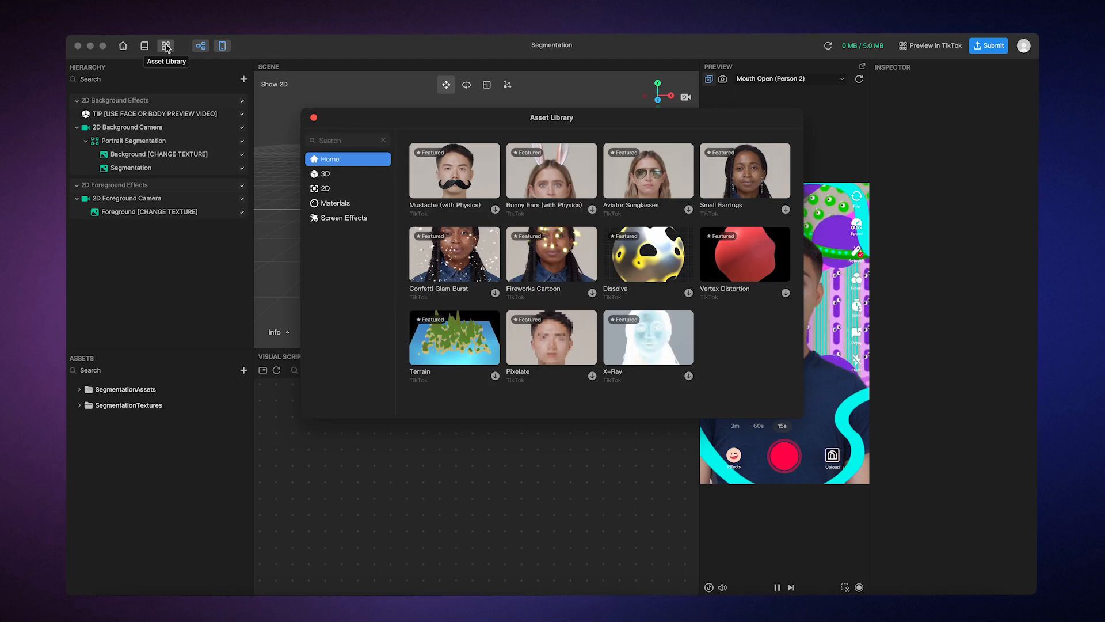
left_click(326, 173)
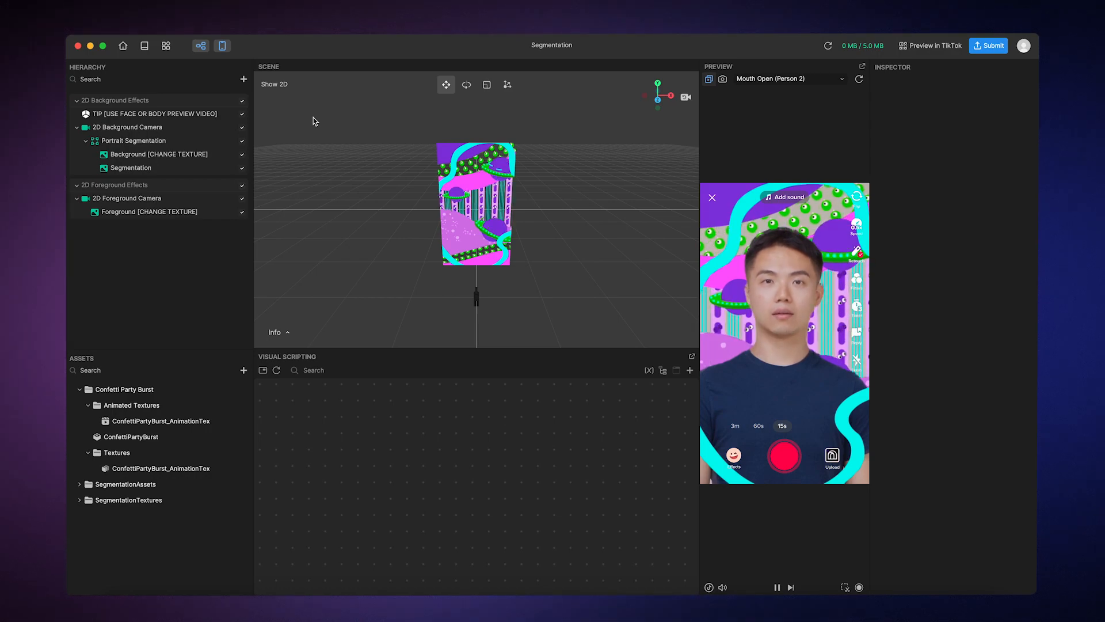
left_click(159, 154)
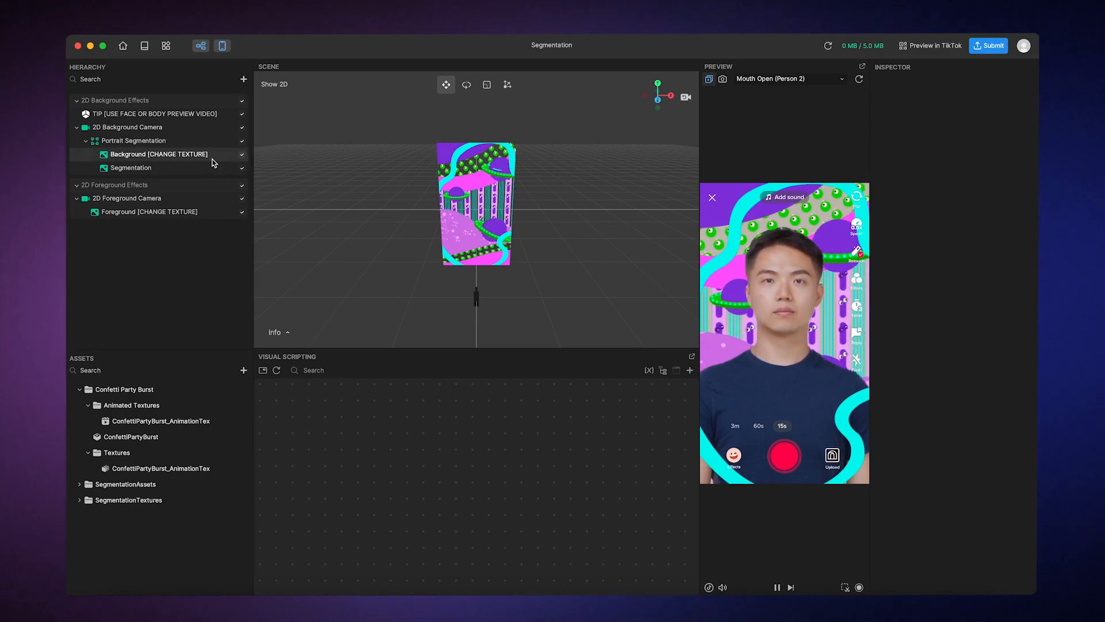
Set the Background texture to ConfettiPartyBurst_AnimationTex
left_click(158, 154)
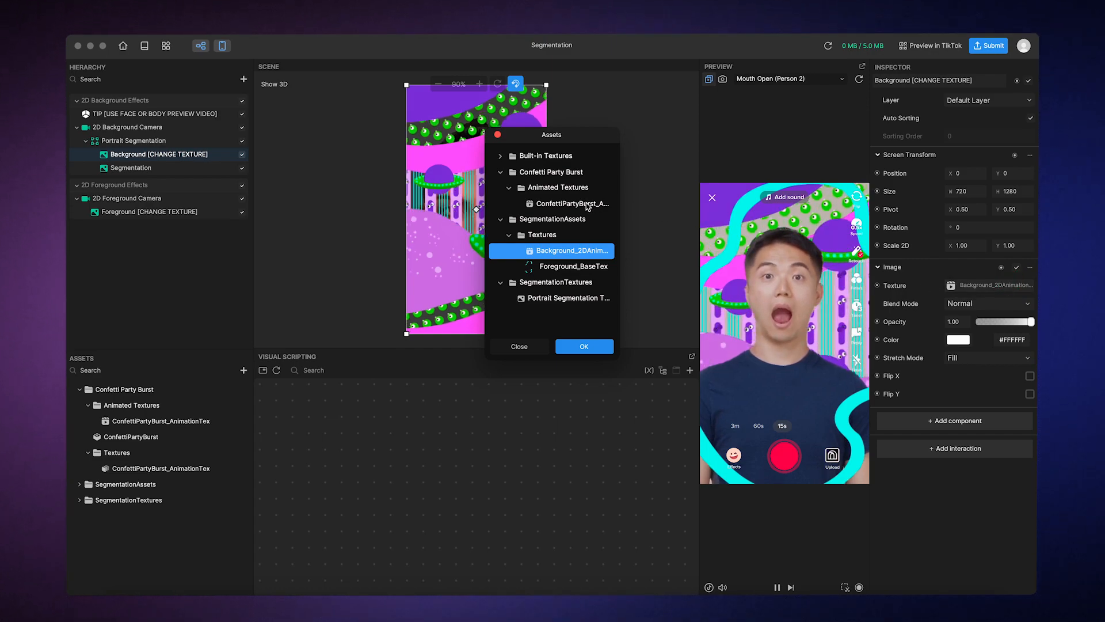
left_click(572, 204)
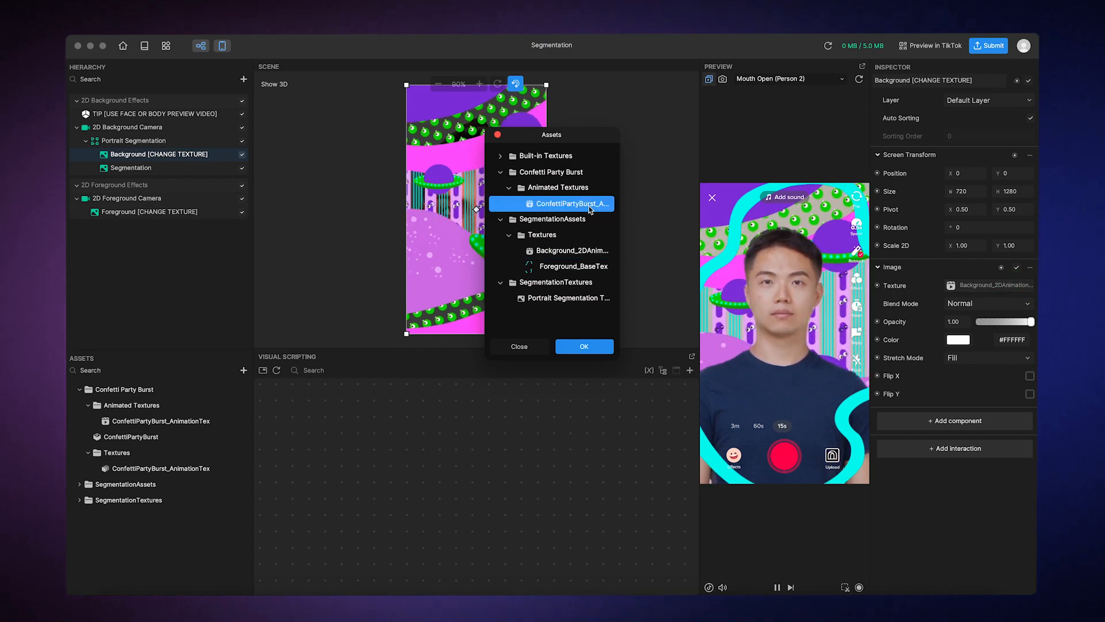
left_click(583, 346)
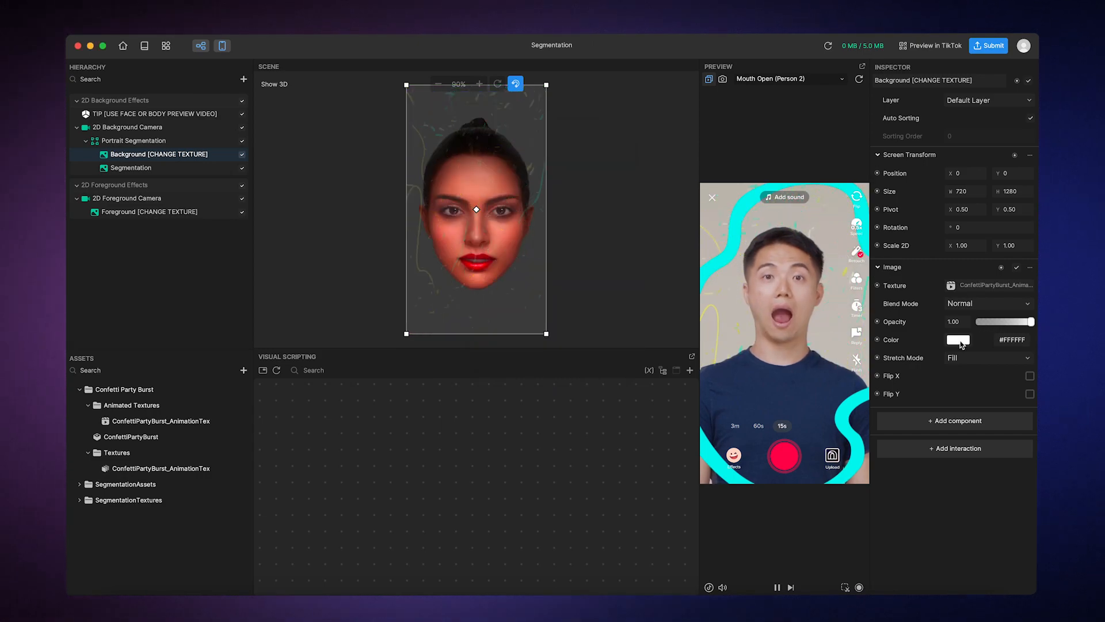
Tint the background teal-green (#40DDB1) and check the animation's playback settings
left_click(958, 339)
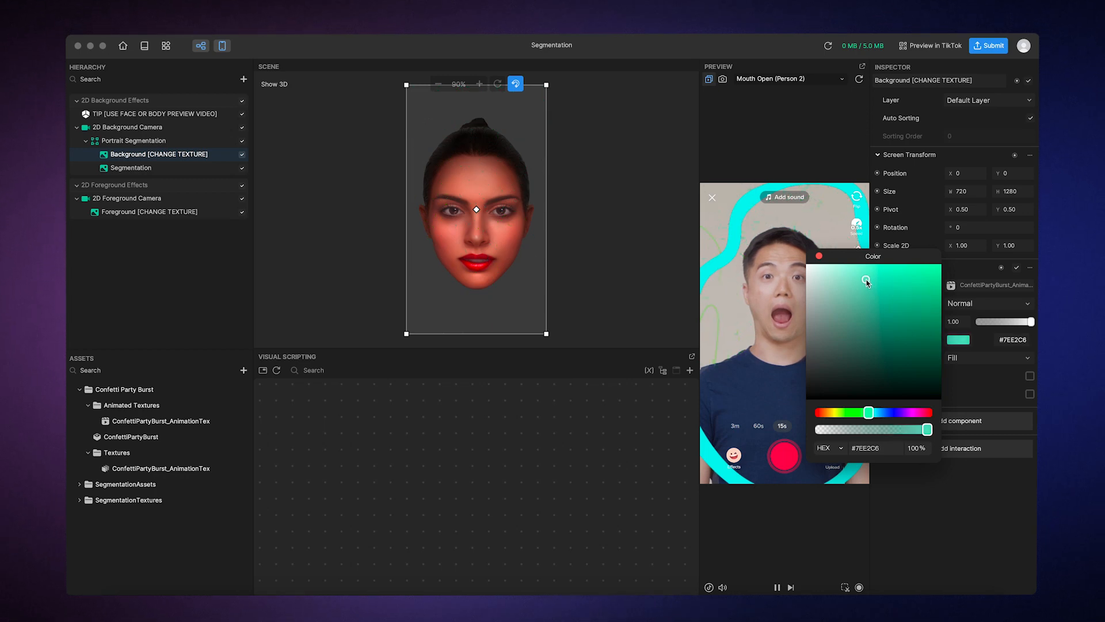
left_click_drag(867, 281, 903, 282)
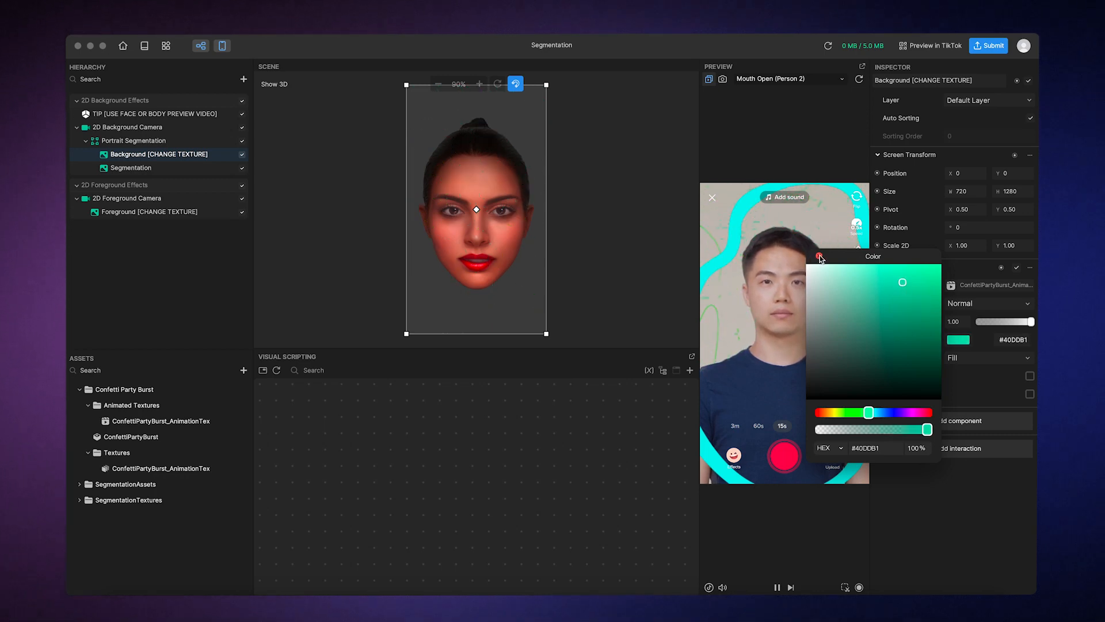
left_click(819, 255)
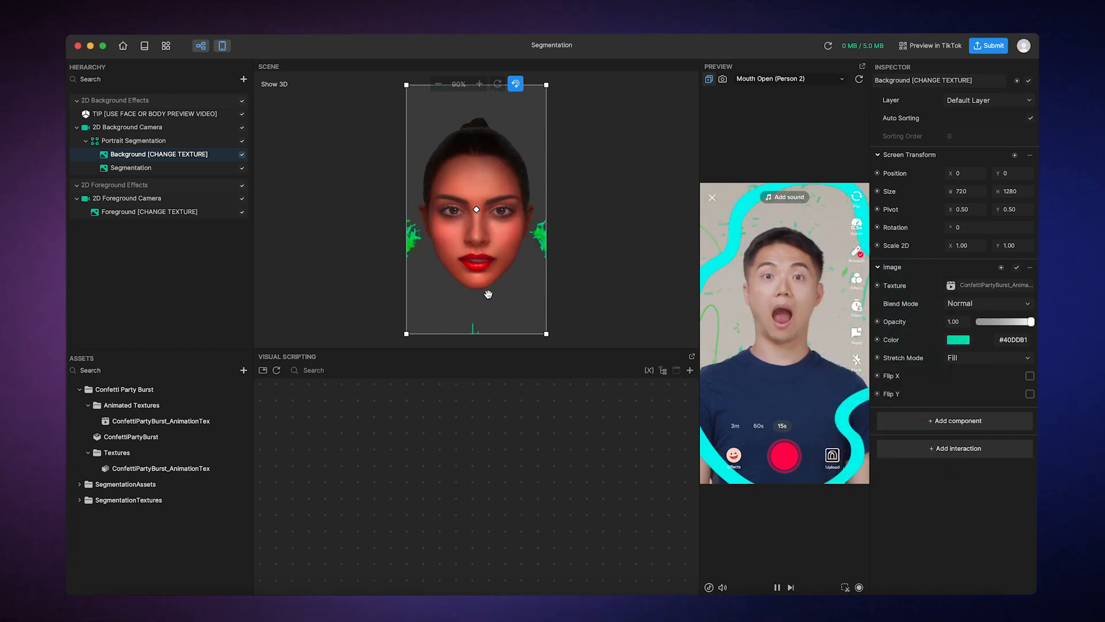
left_click(160, 420)
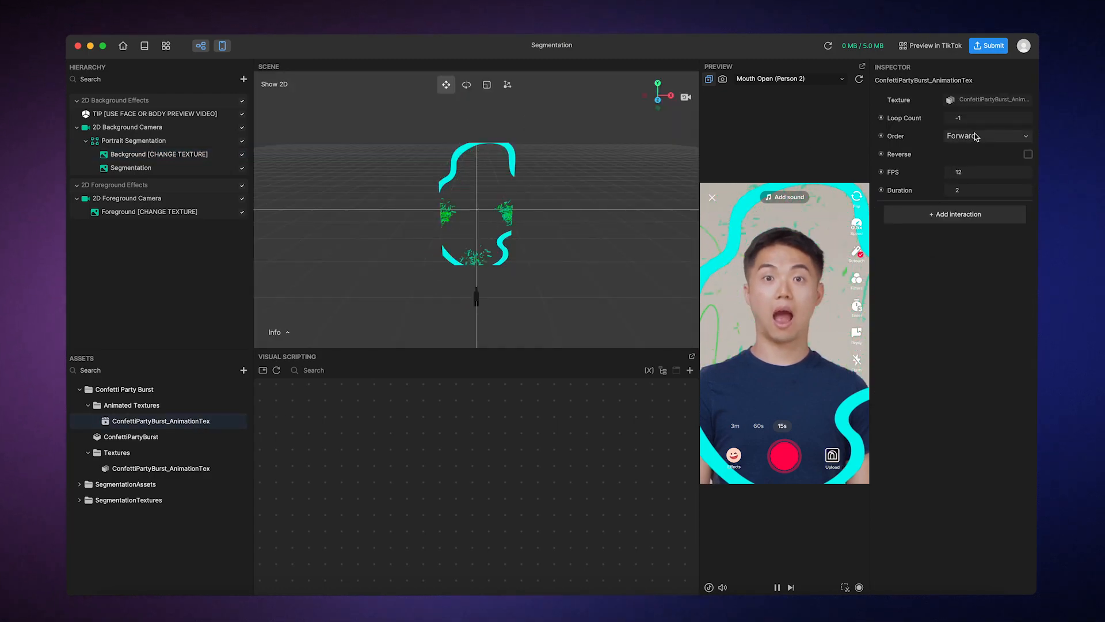
Close the Segmentation project to return to the Home page
left_click(986, 135)
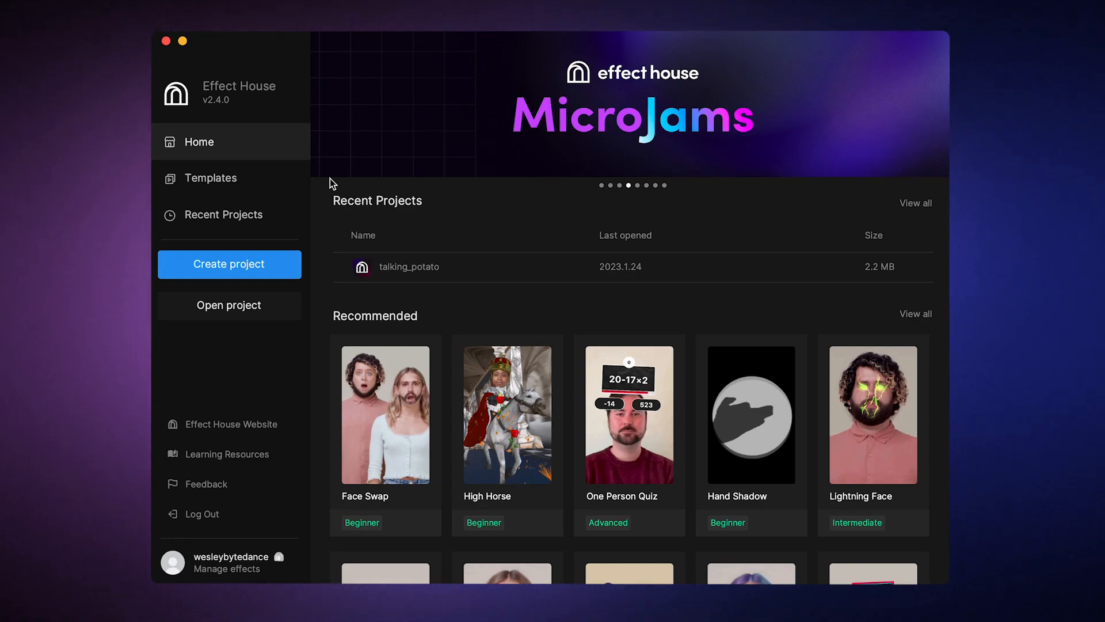
Open the Change Hair Color template from the Face templates
left_click(210, 178)
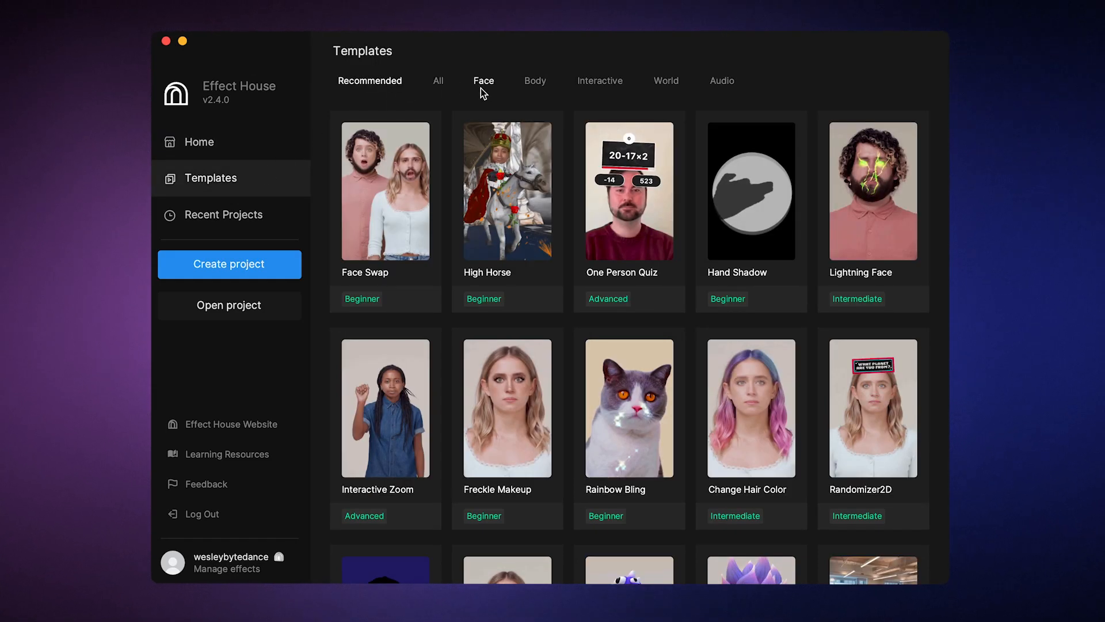
left_click(483, 81)
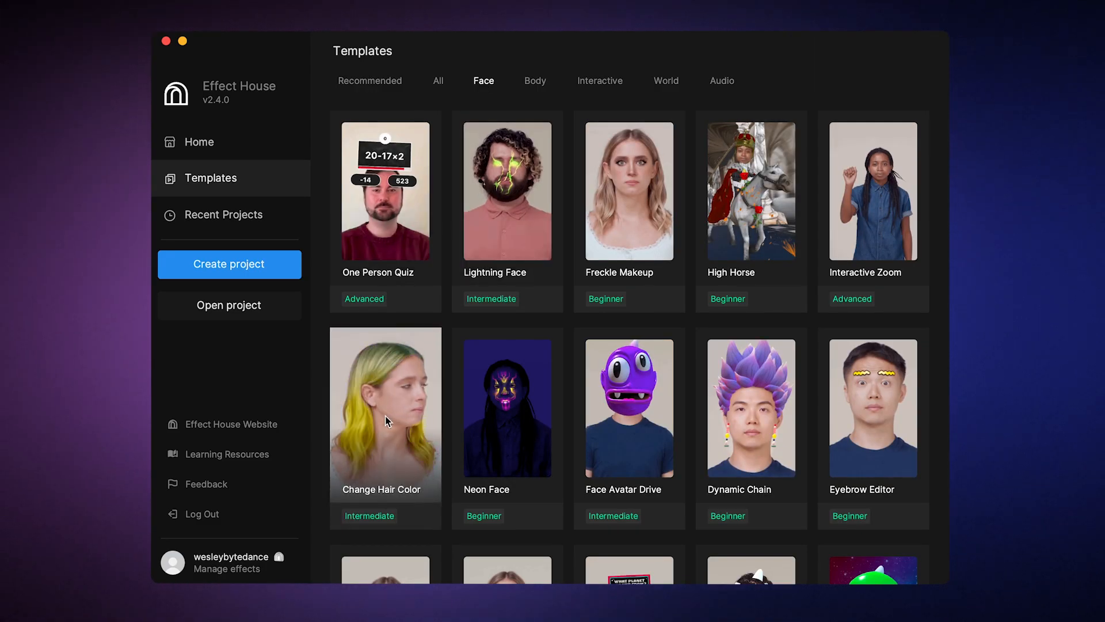
double_click(385, 408)
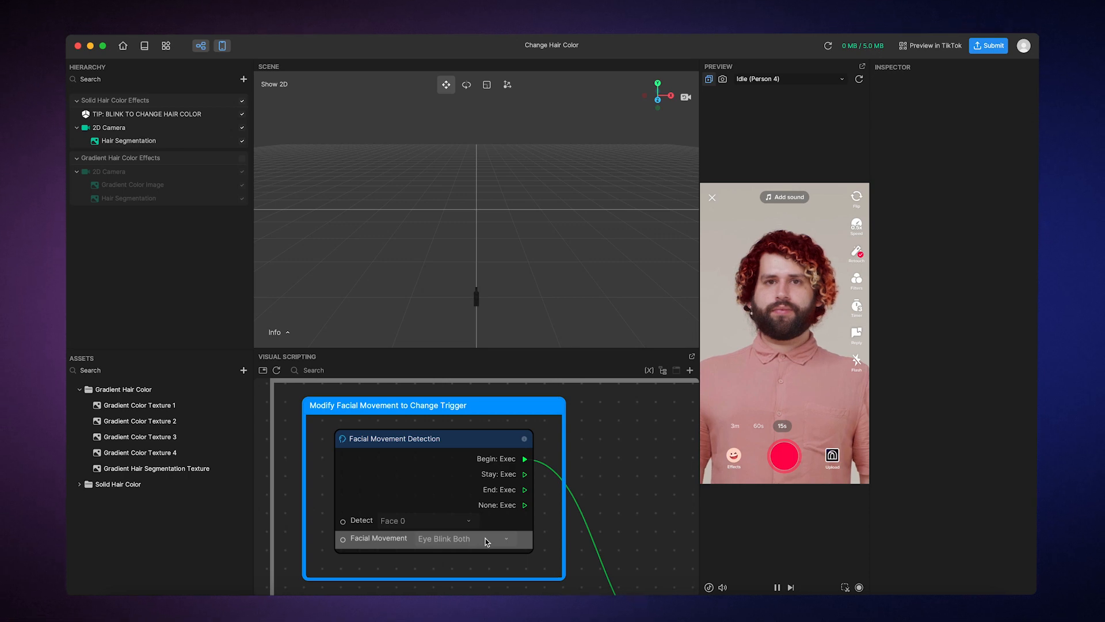
Set Facial Movement to Mouth Open and preview with the Mouth Open (Person 4) video
left_click(462, 538)
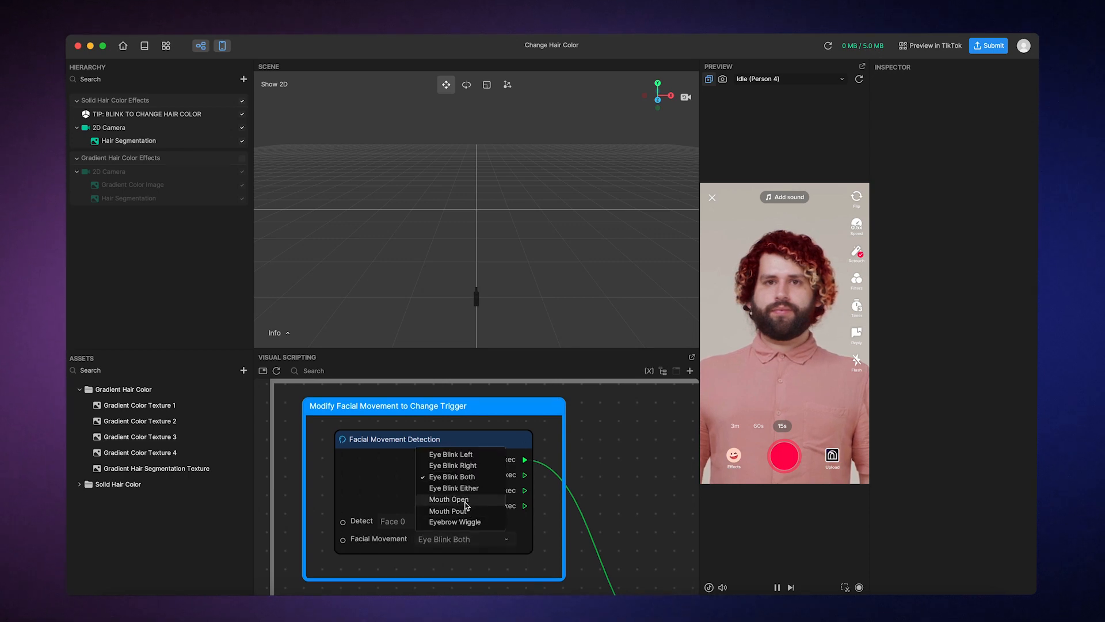
left_click(447, 500)
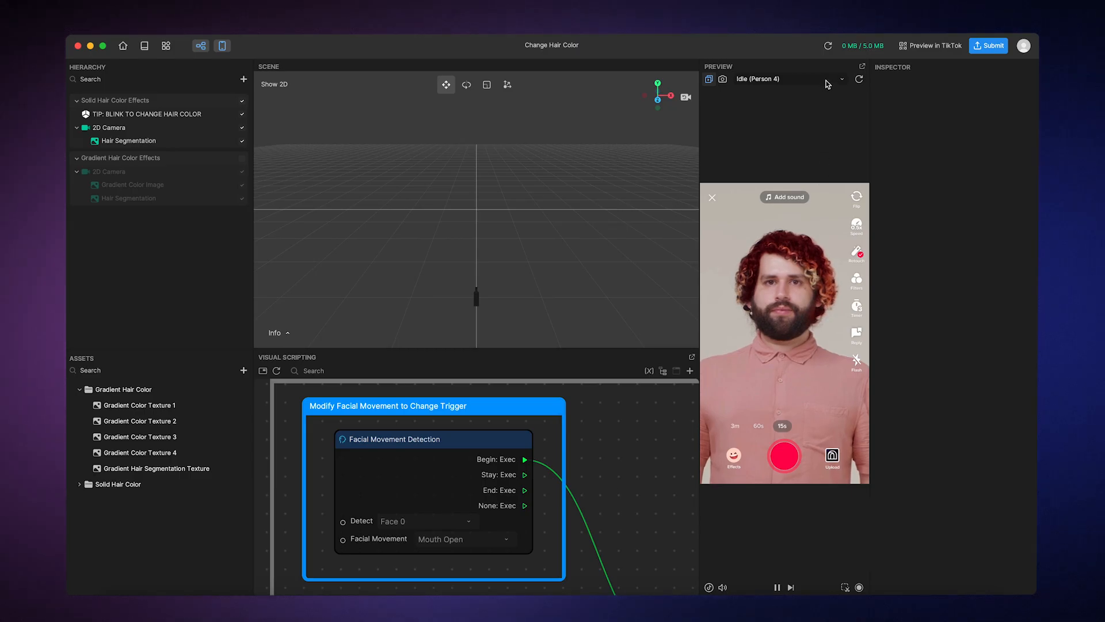
left_click(841, 78)
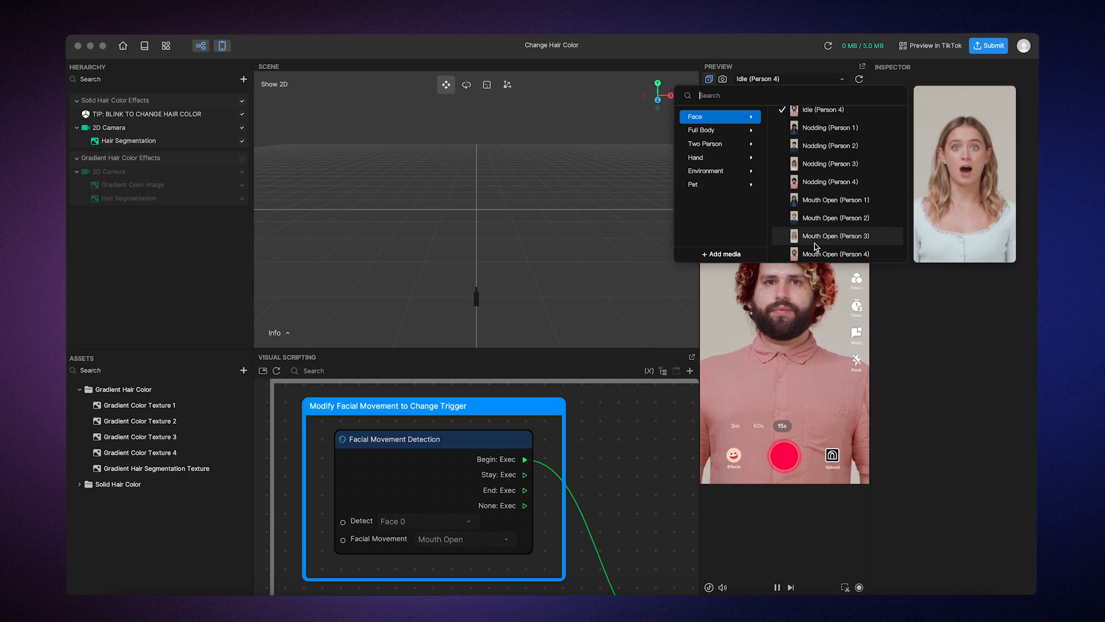
left_click(838, 253)
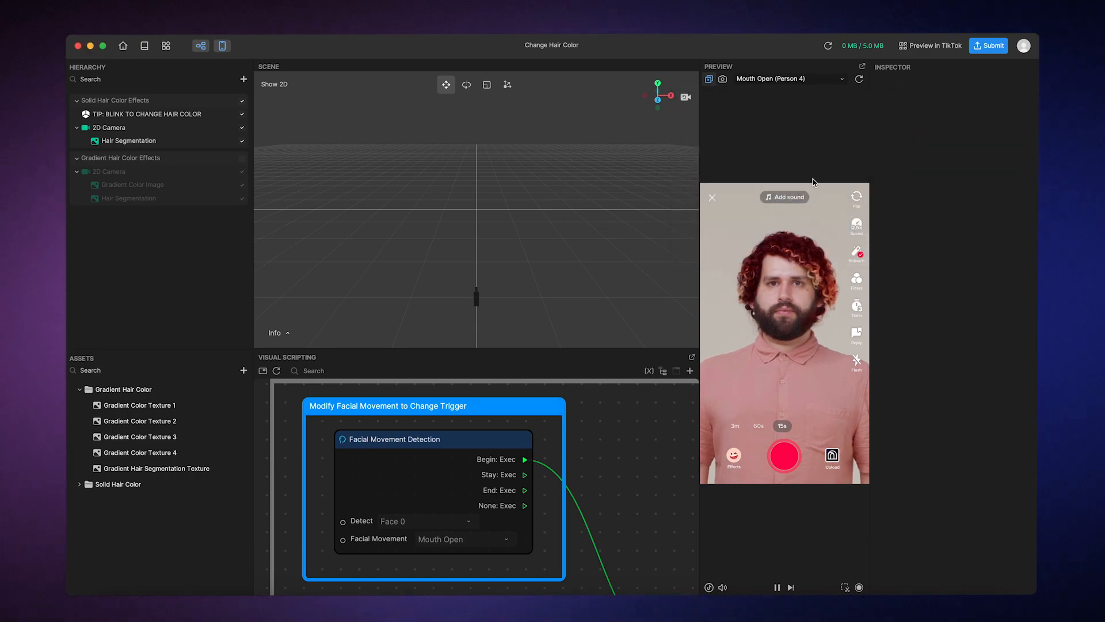